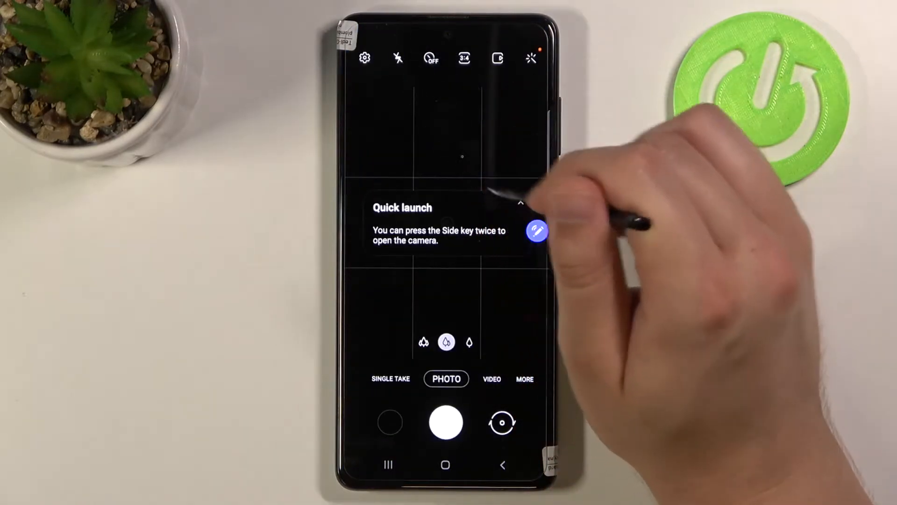
Step: Switch on Voice commands under Shooting methods in camera settings and return to the viewfinder
left_click(365, 57)
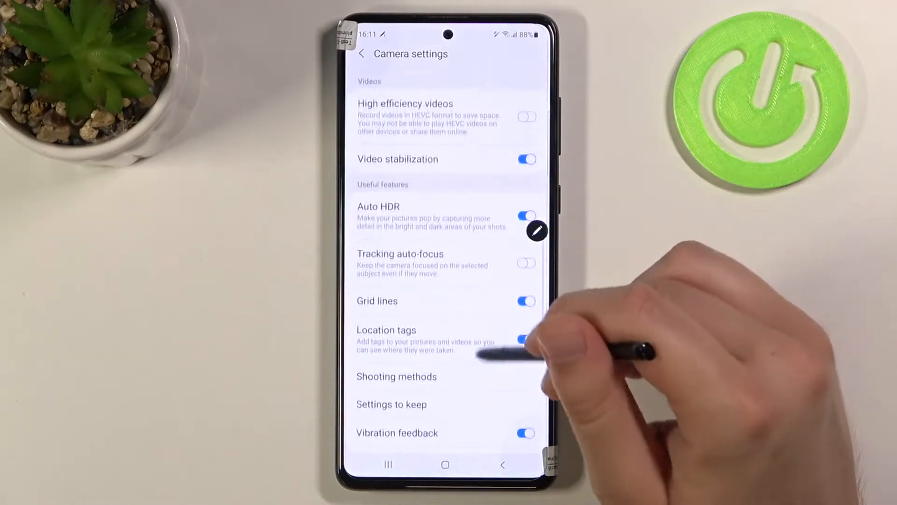
left_click(397, 376)
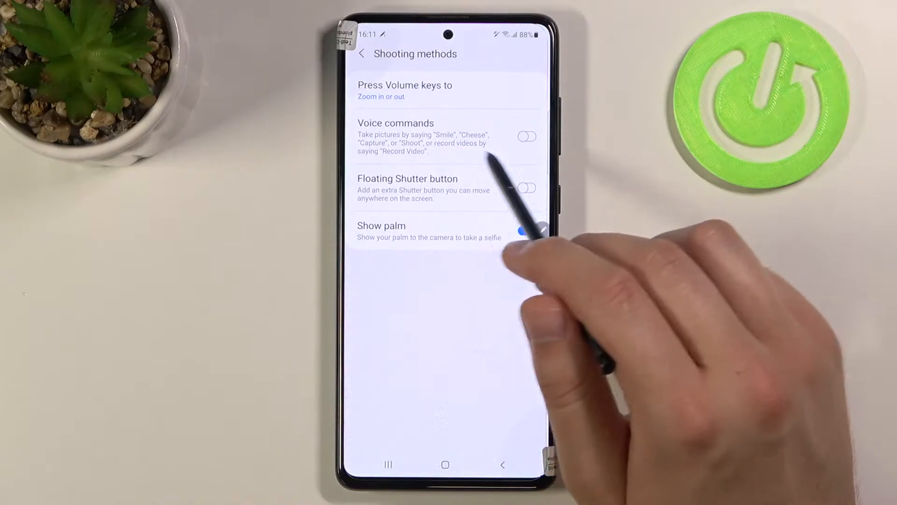
left_click(526, 231)
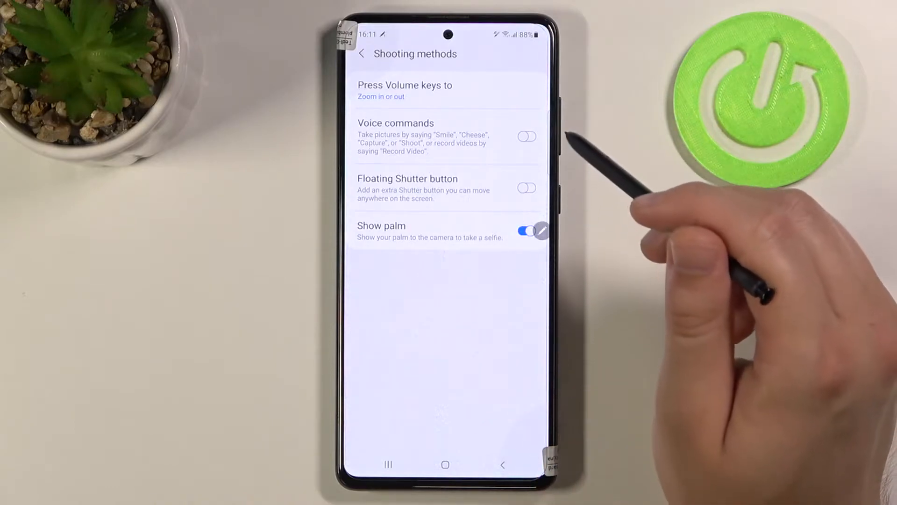
left_click(526, 136)
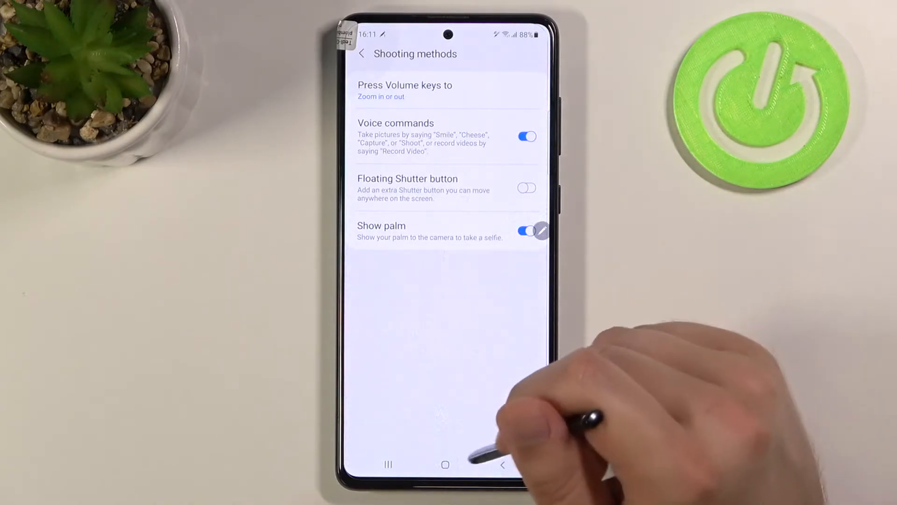
left_click(503, 465)
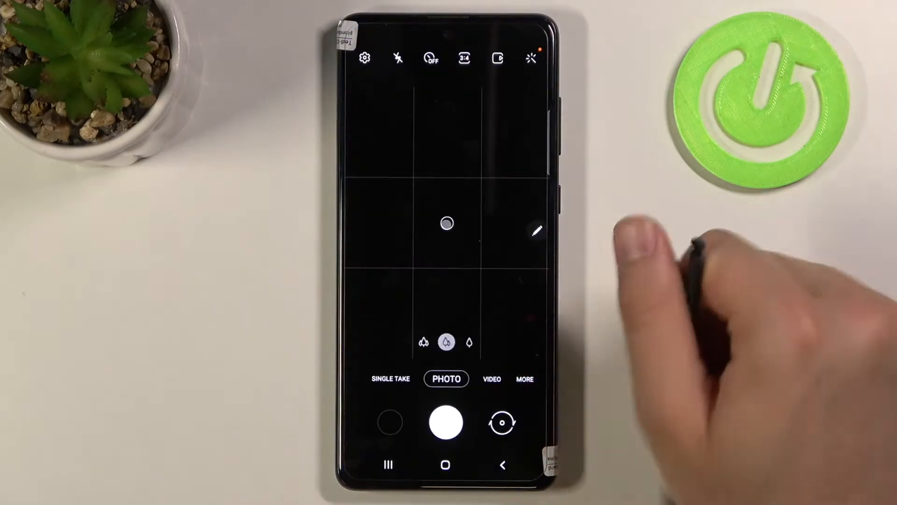